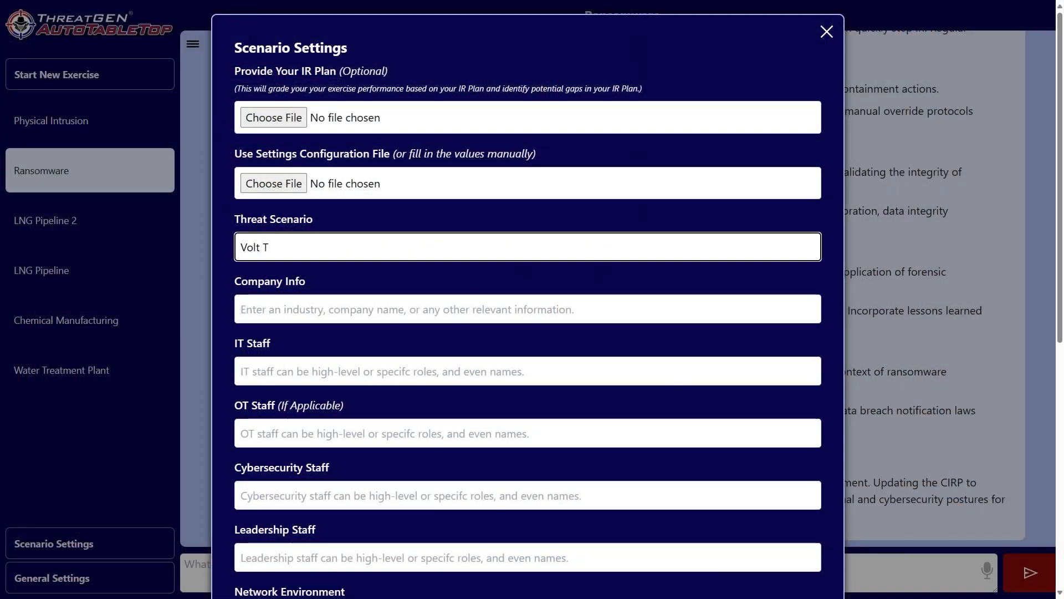
Step: Scroll through the generated introduction, chemical-plant setting and OT-network alert scenario
scroll("down", 3)
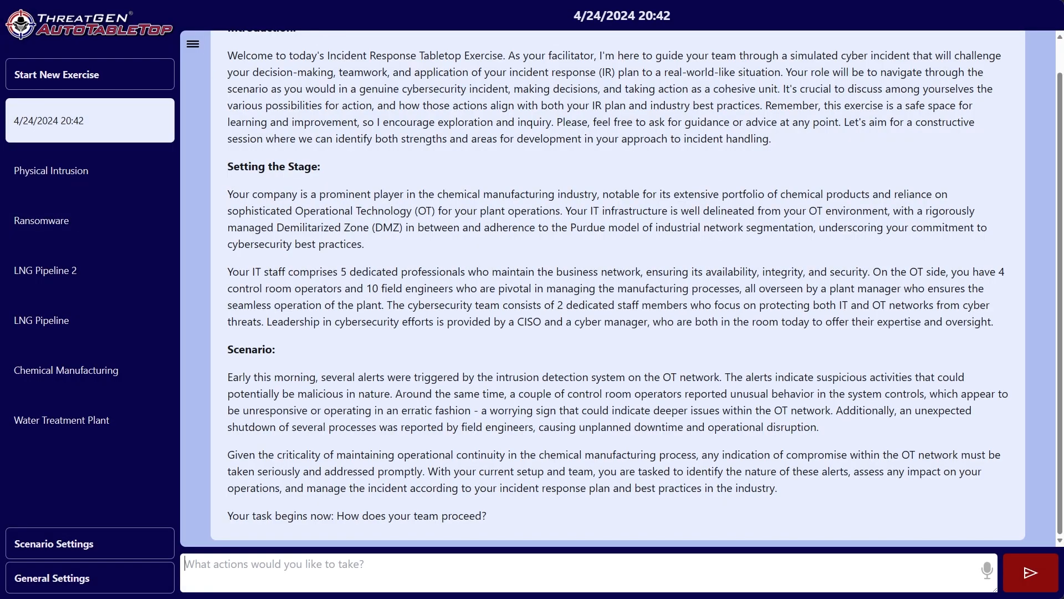
Step: Ask for relevant logs, attach Cyber_Incident_Response_Plan.docx as the IR plan, and close Scenario Settings
type("Show me any relevant logs that could give us an idea as to what might have")
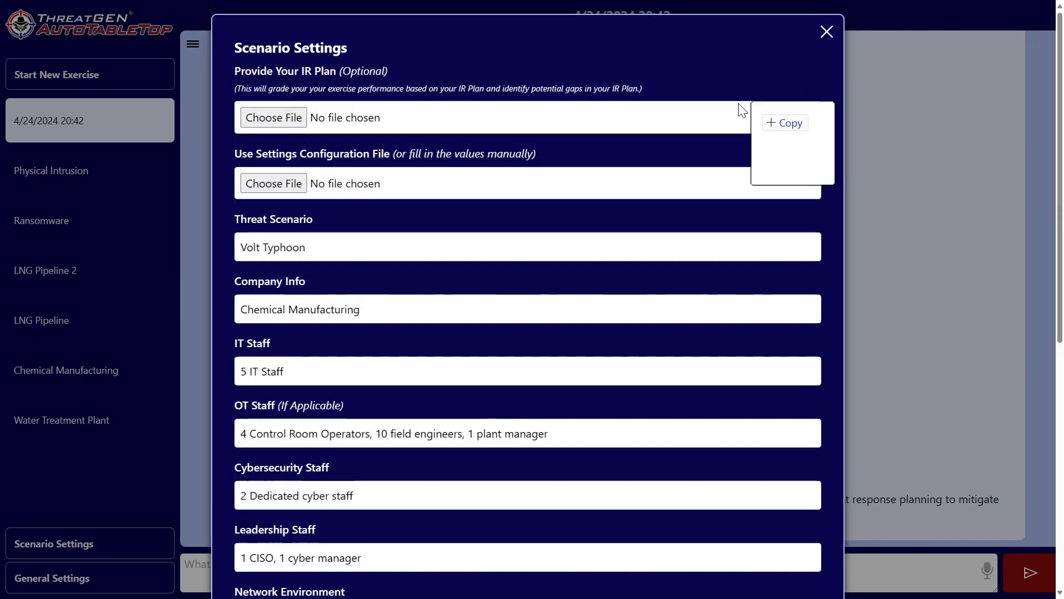
left_click(273, 117)
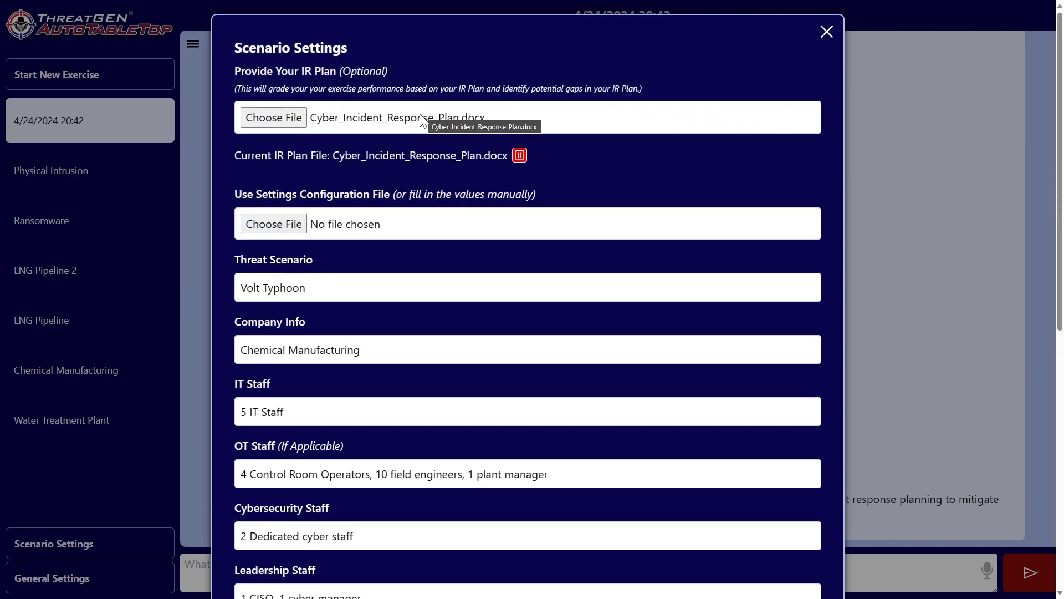
left_click(827, 31)
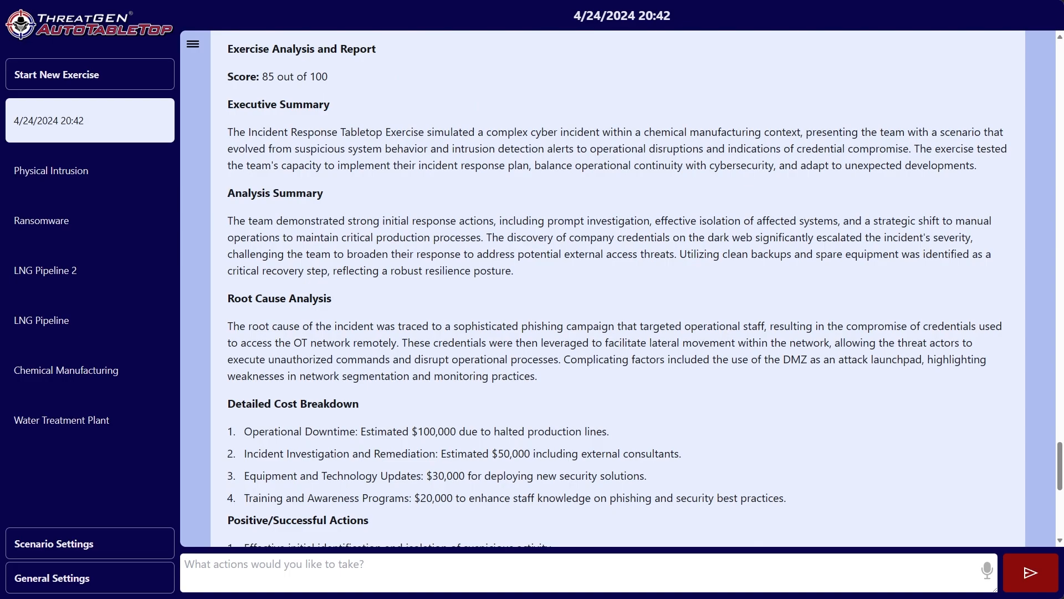
double_click(278, 104)
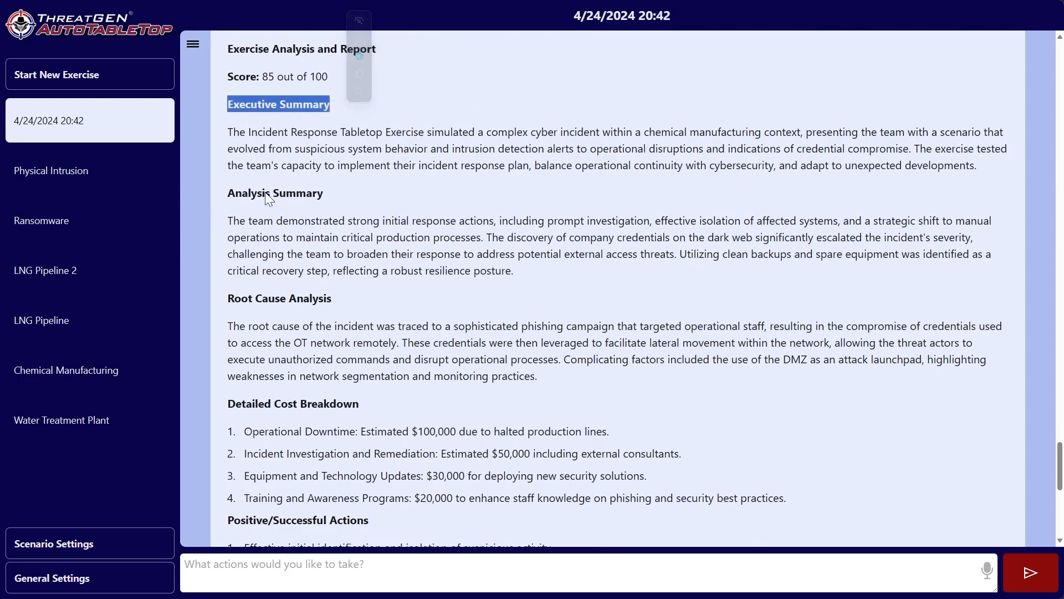
double_click(265, 298)
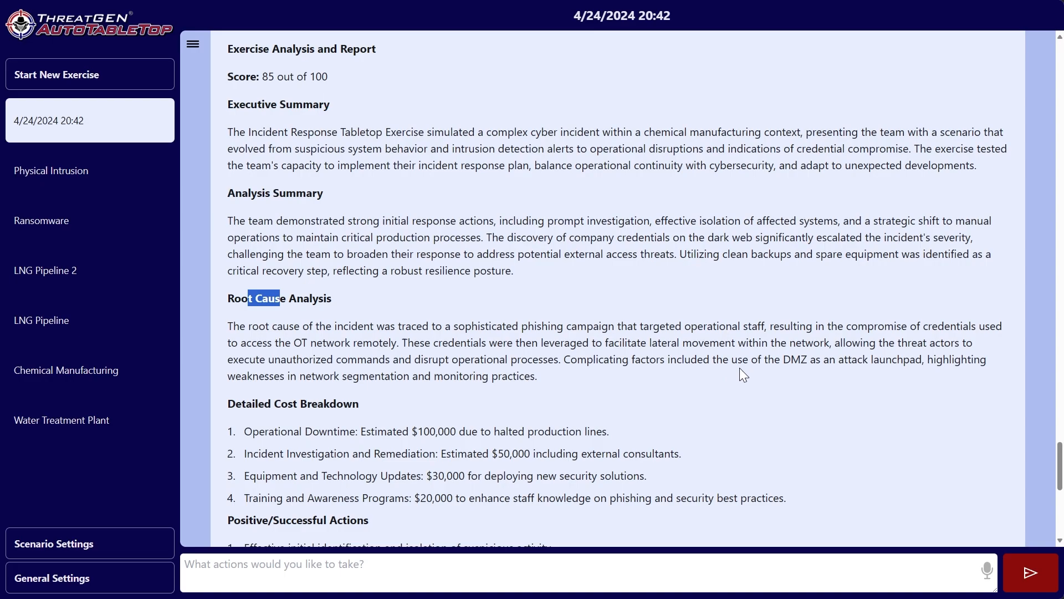
scroll("down", 3)
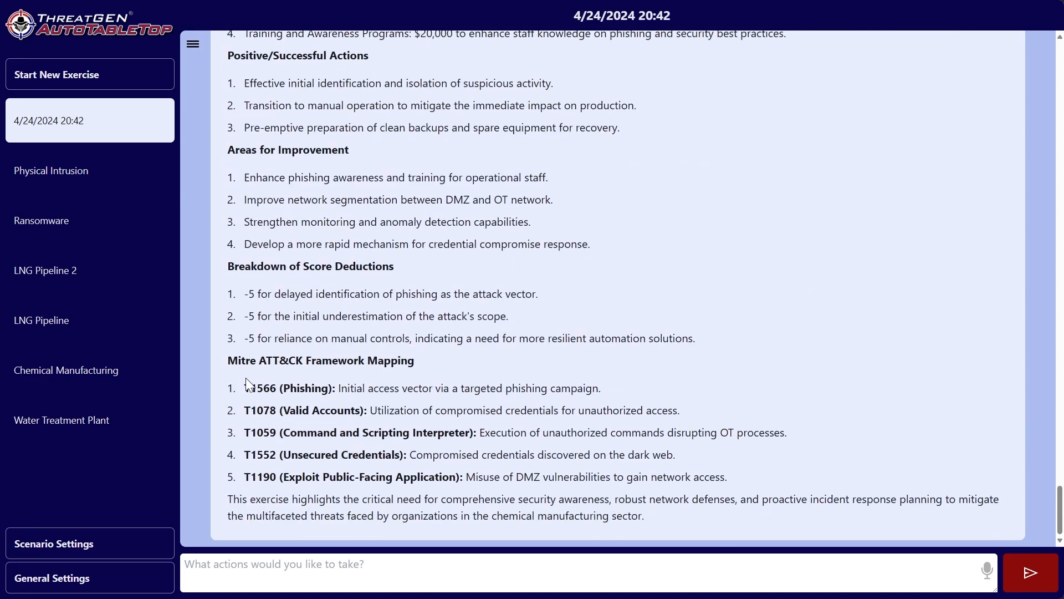